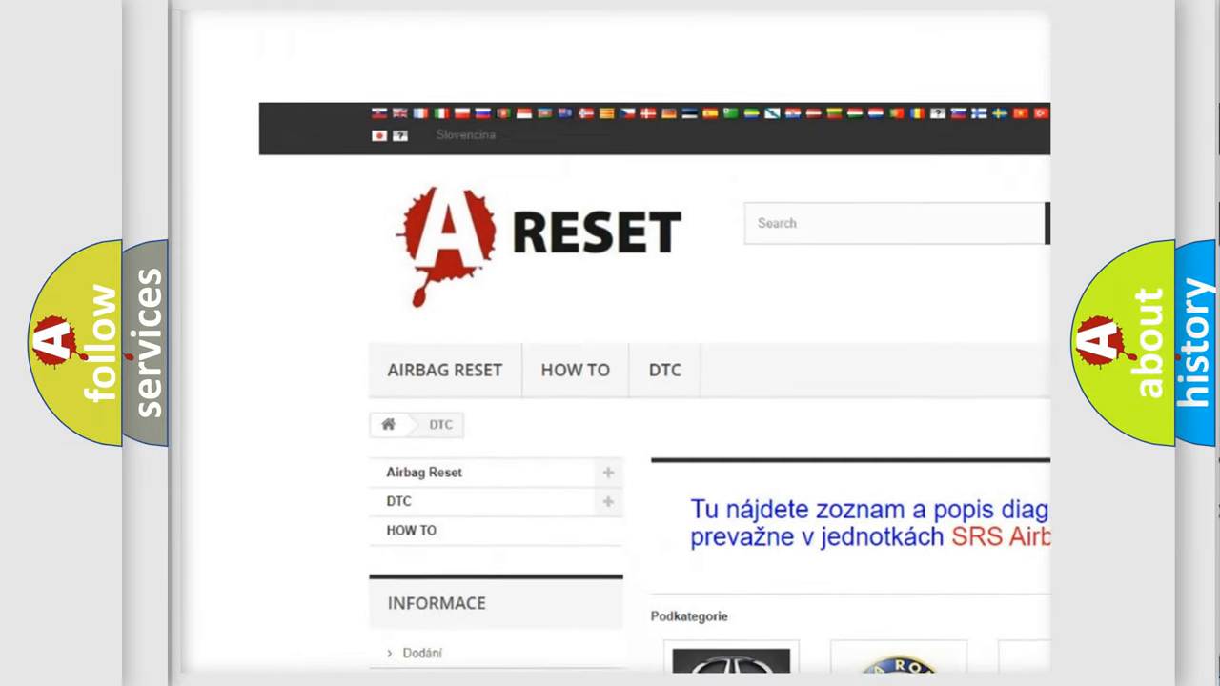
Scroll the DTC brand grid to the TOYOTA tile and browse its fault code list.
scroll("down", 3)
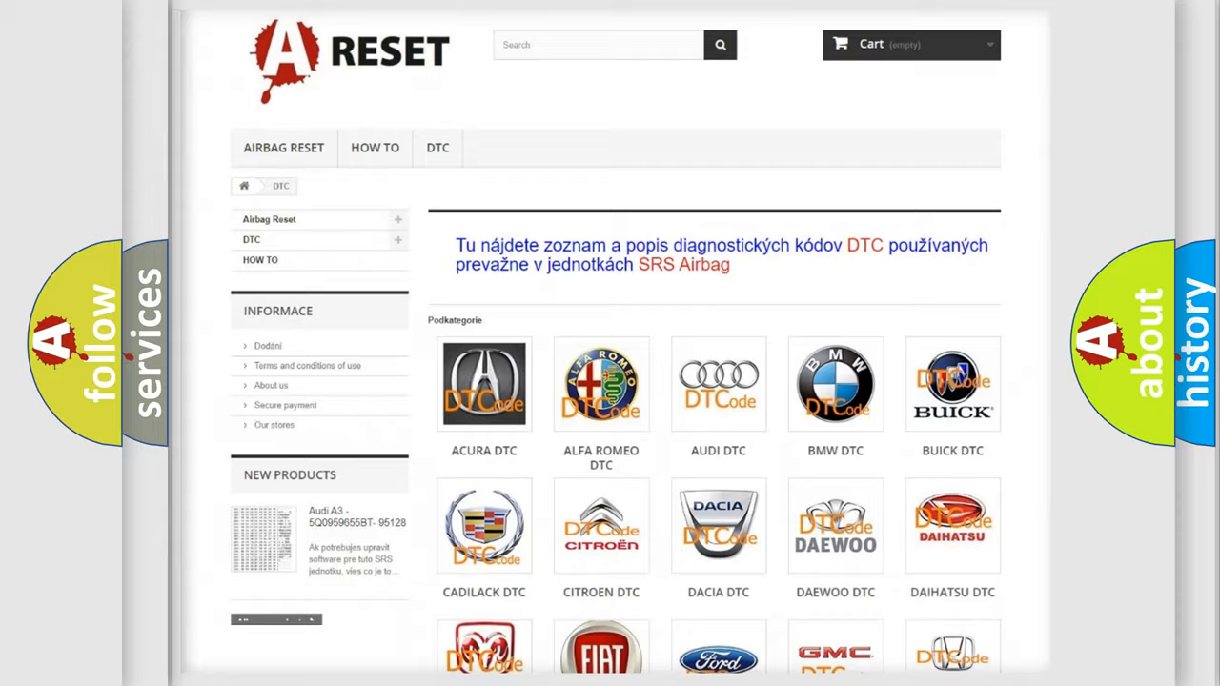
scroll("down", 3)
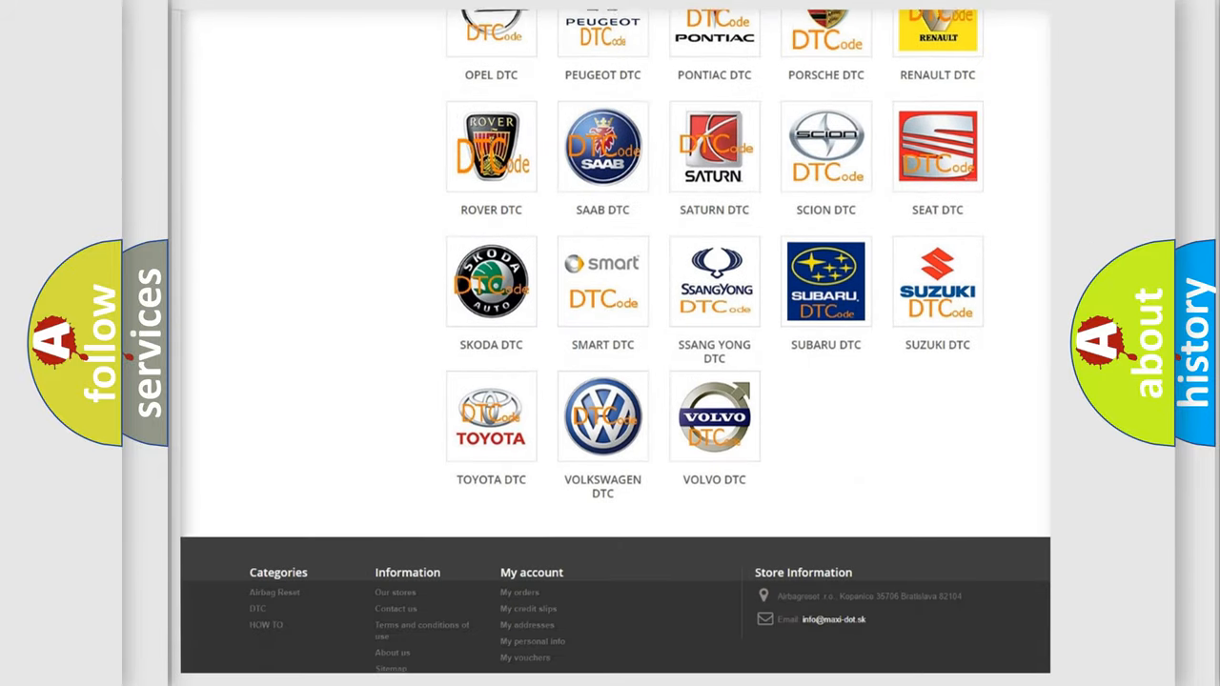
scroll("down", 3)
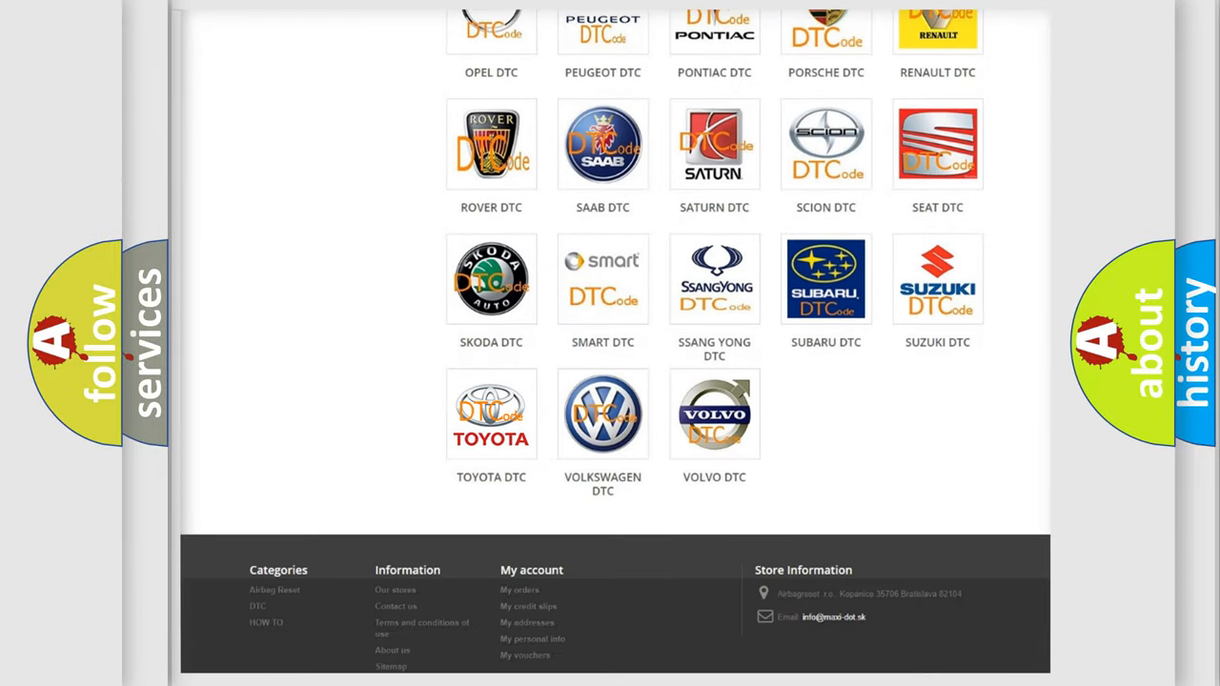
left_click(491, 413)
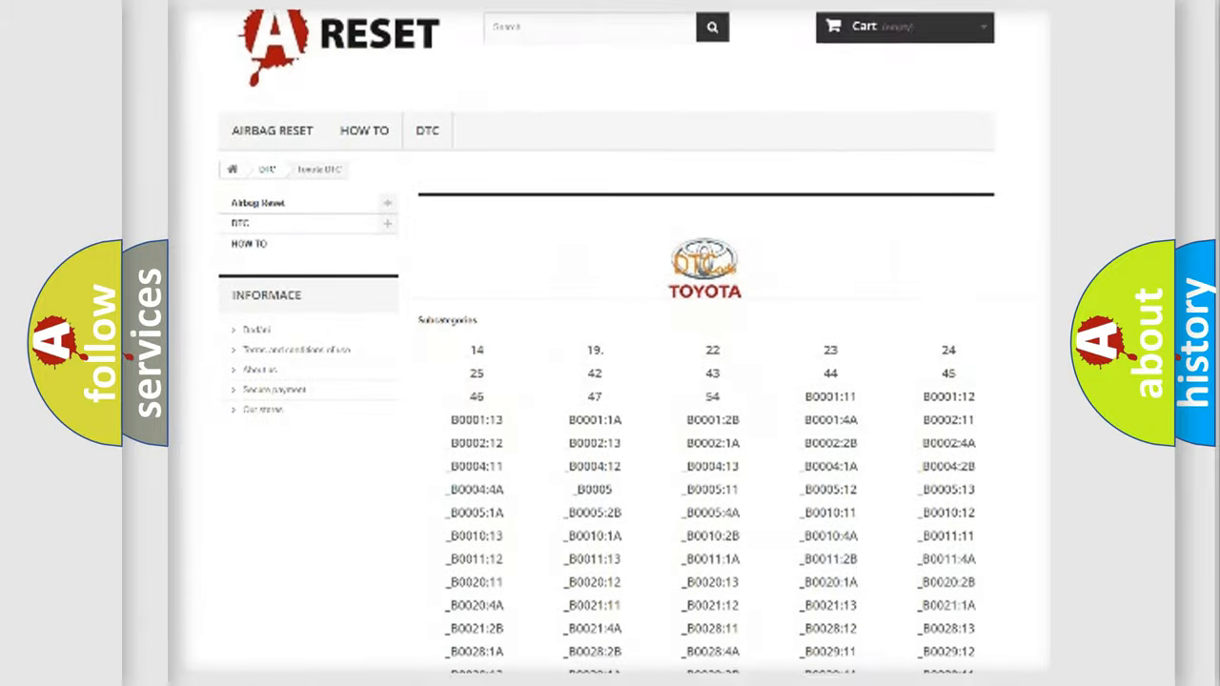
scroll("down", 3)
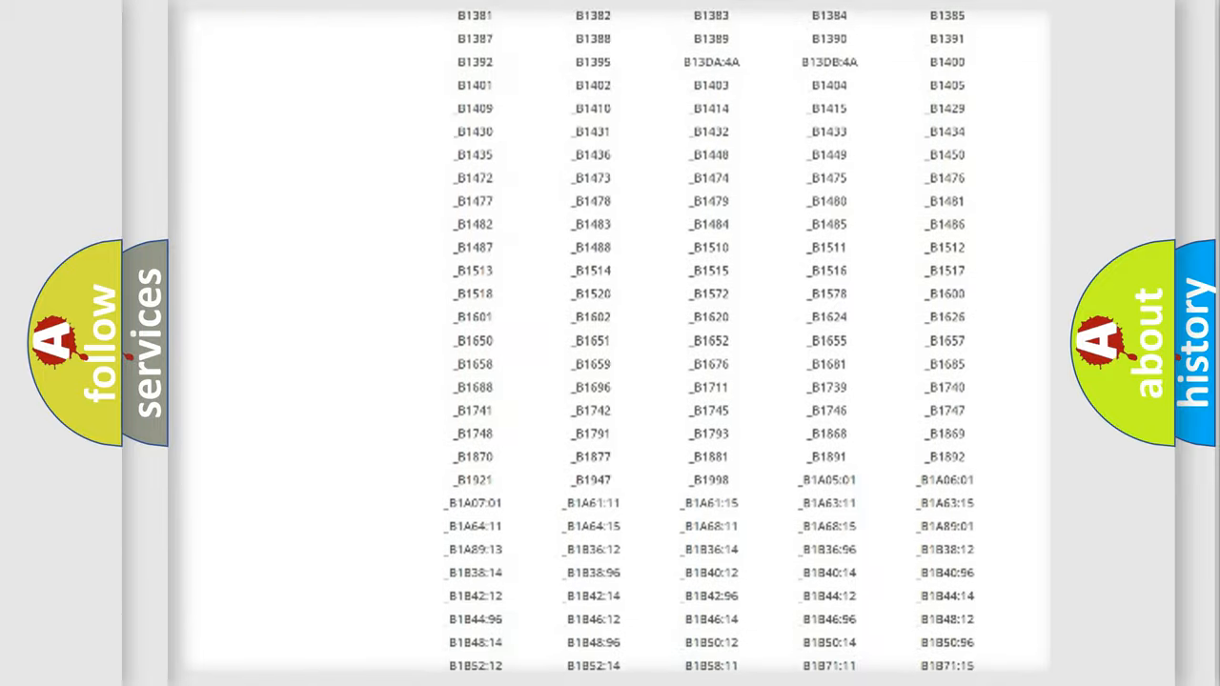